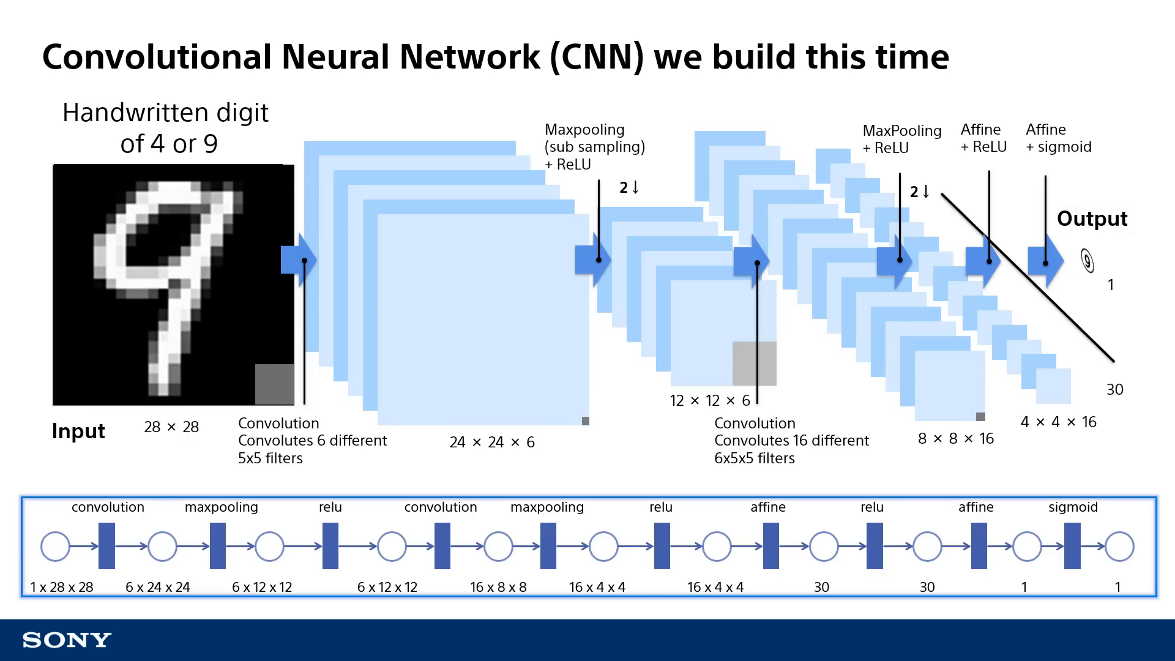
Advance the CNN architecture slide until the Affine + sigmoid label is boxed
left_click(311, 441)
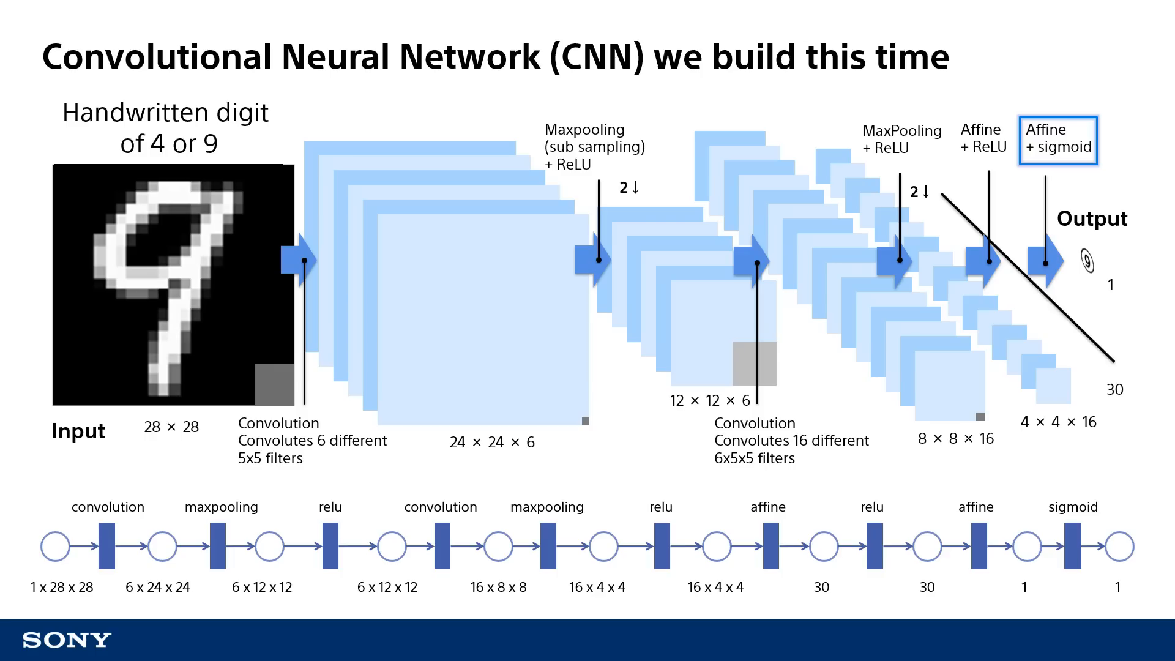
key("Right")
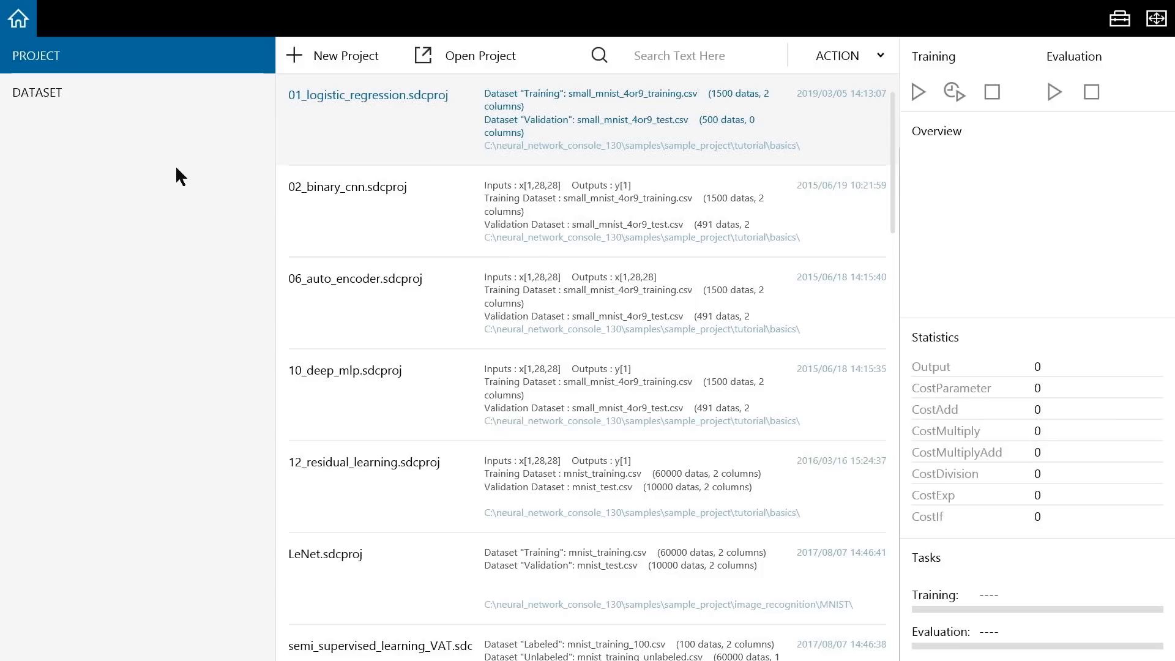
Create a new empty project in Neural Network Console
double_click(368, 96)
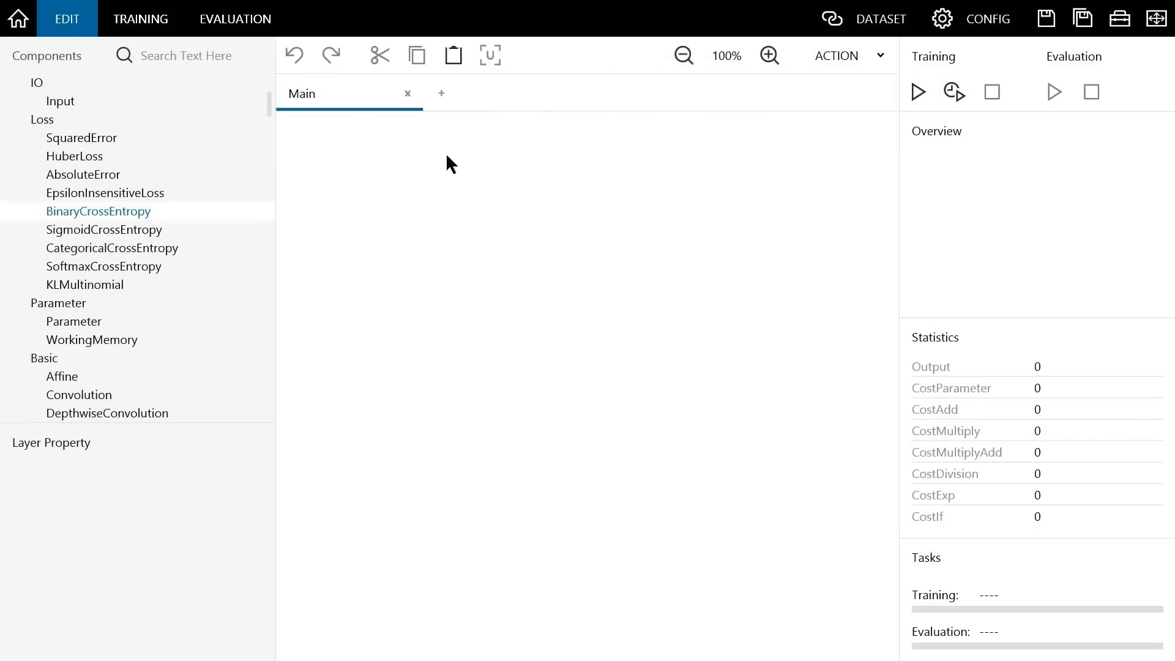
mouse_move(362, 307)
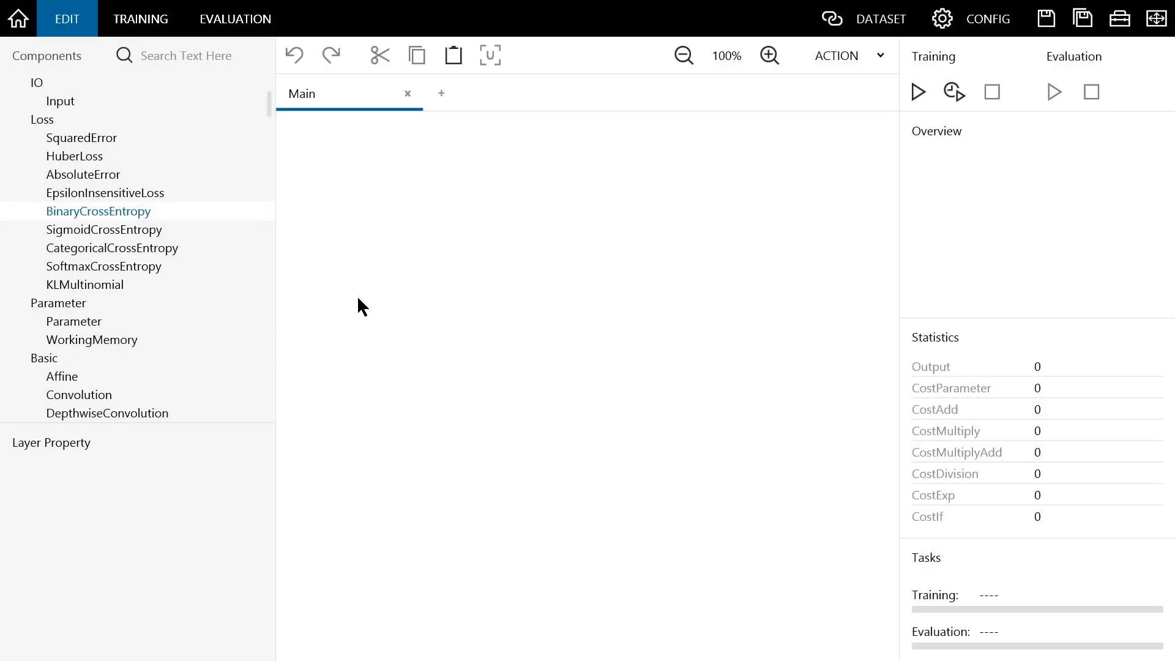
mouse_move(431, 224)
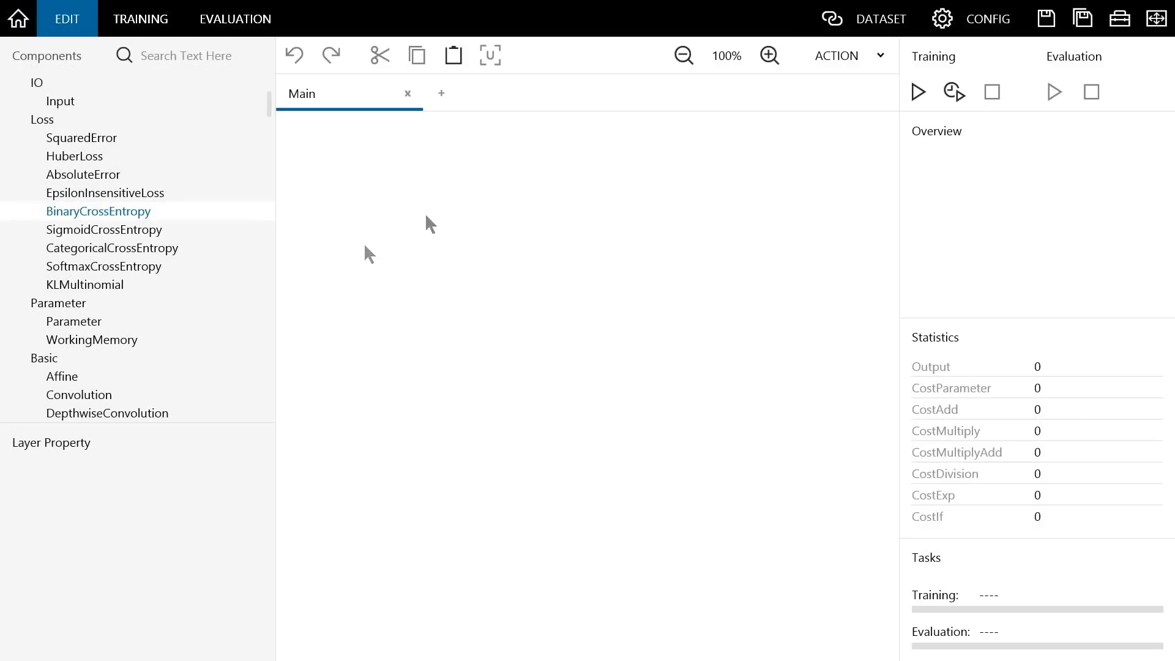
Set training data to small_mnist_4or9_training.csv and begin choosing the validation file
left_click(880, 18)
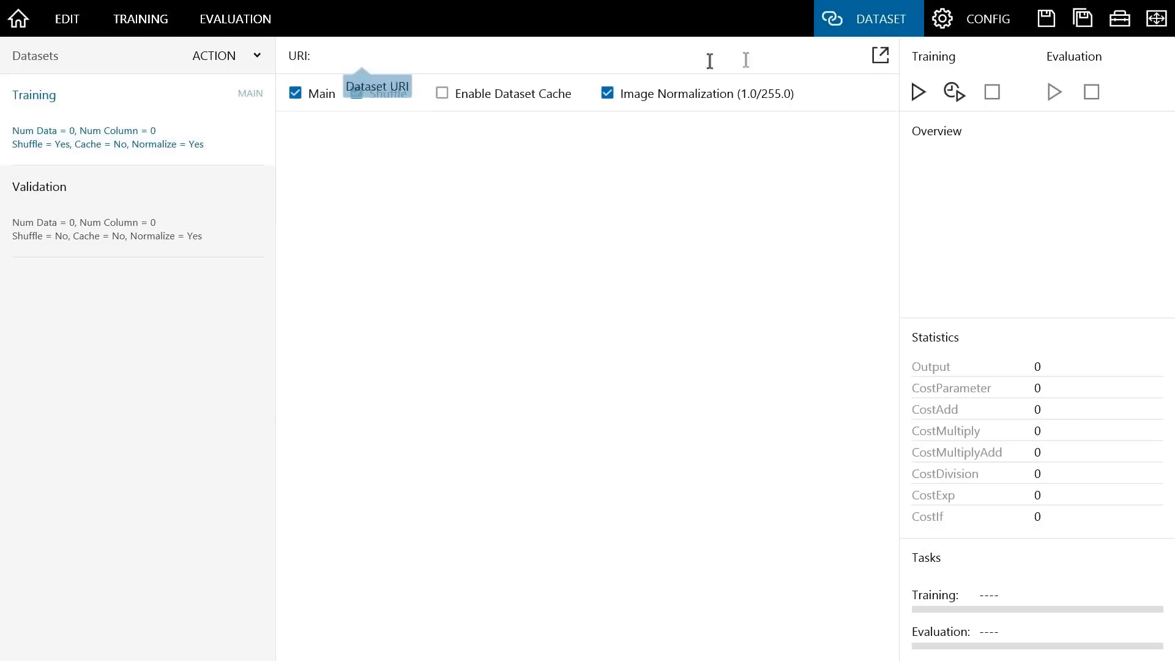
left_click(880, 55)
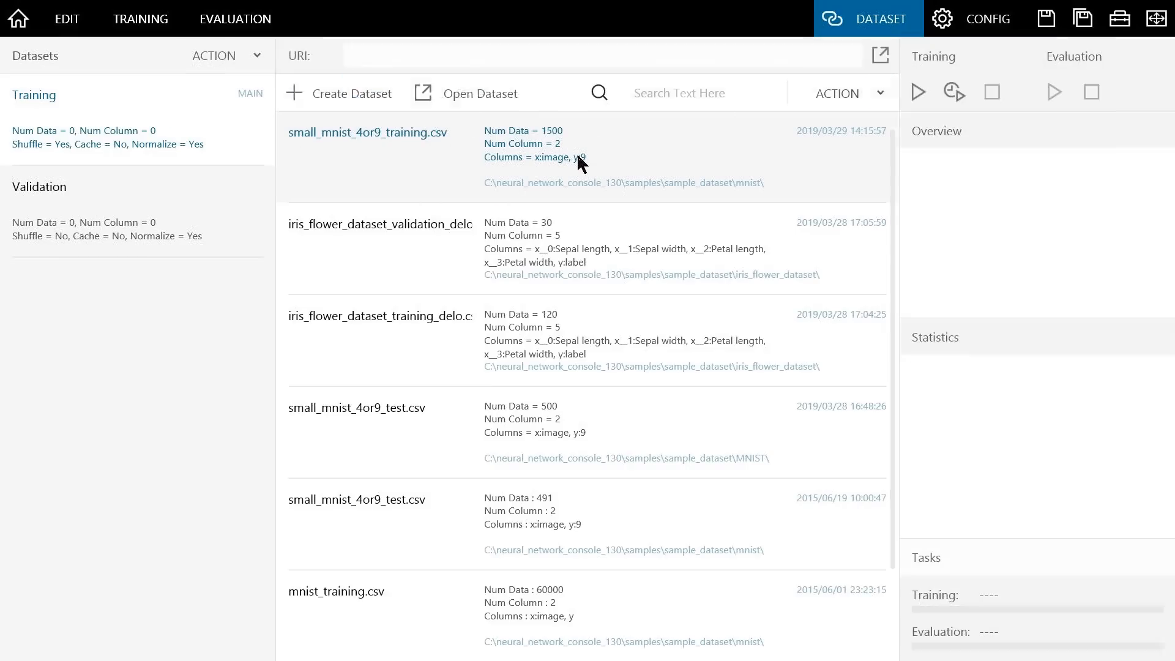
double_click(366, 132)
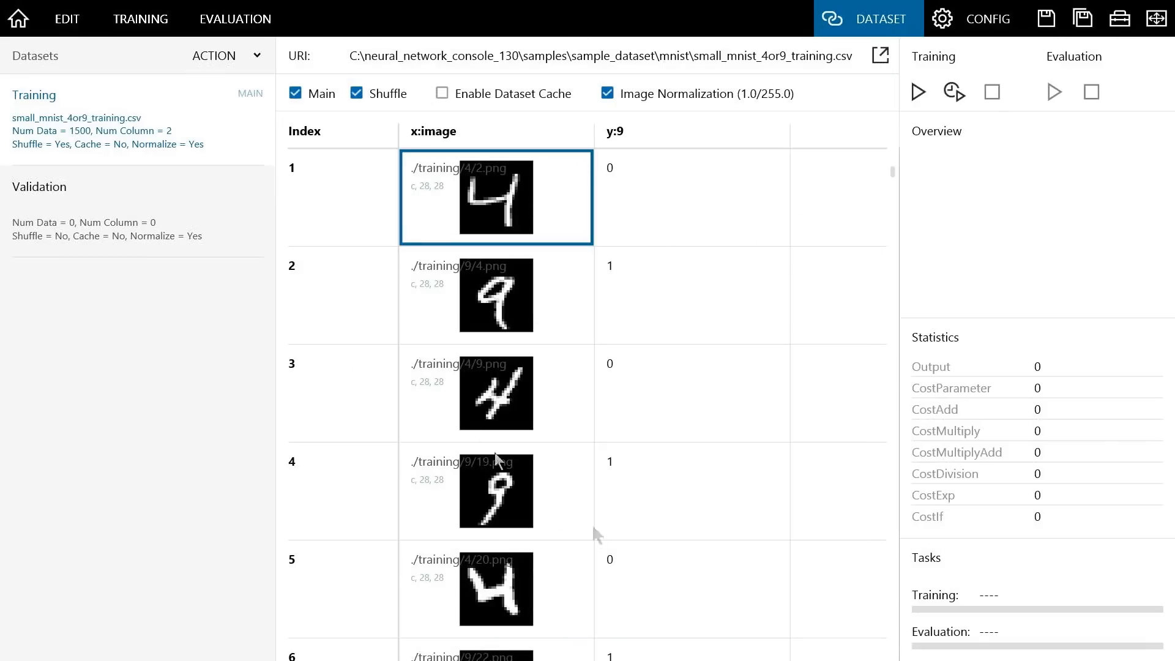
left_click(39, 187)
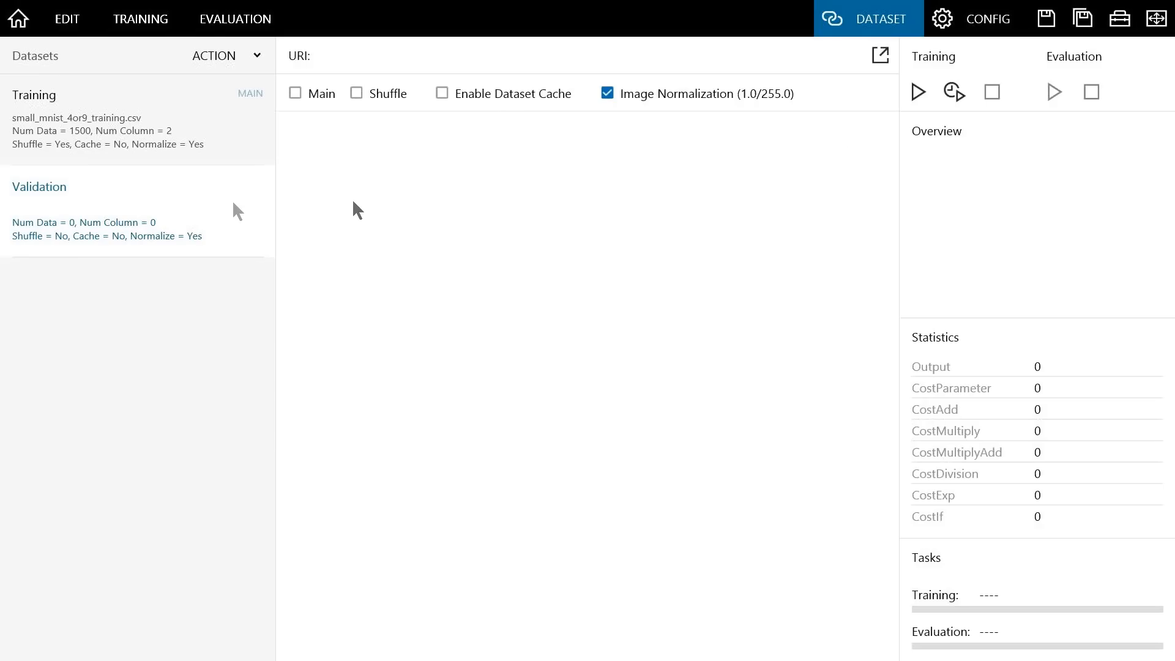
left_click(879, 55)
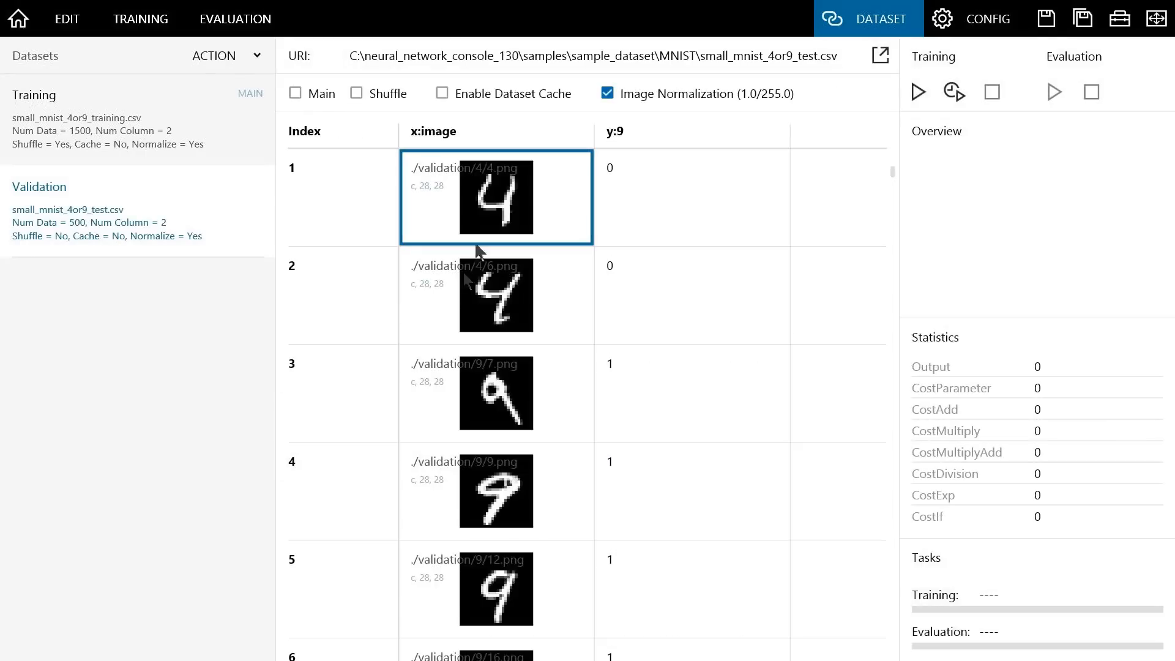
mouse_move(136, 196)
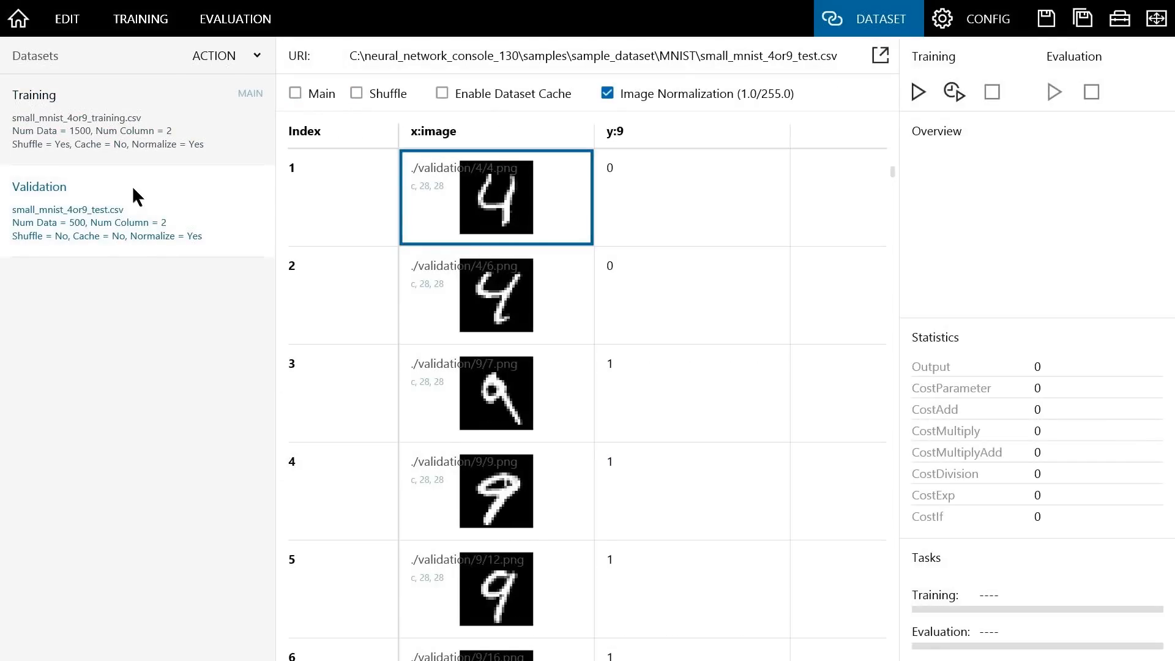
mouse_move(104, 110)
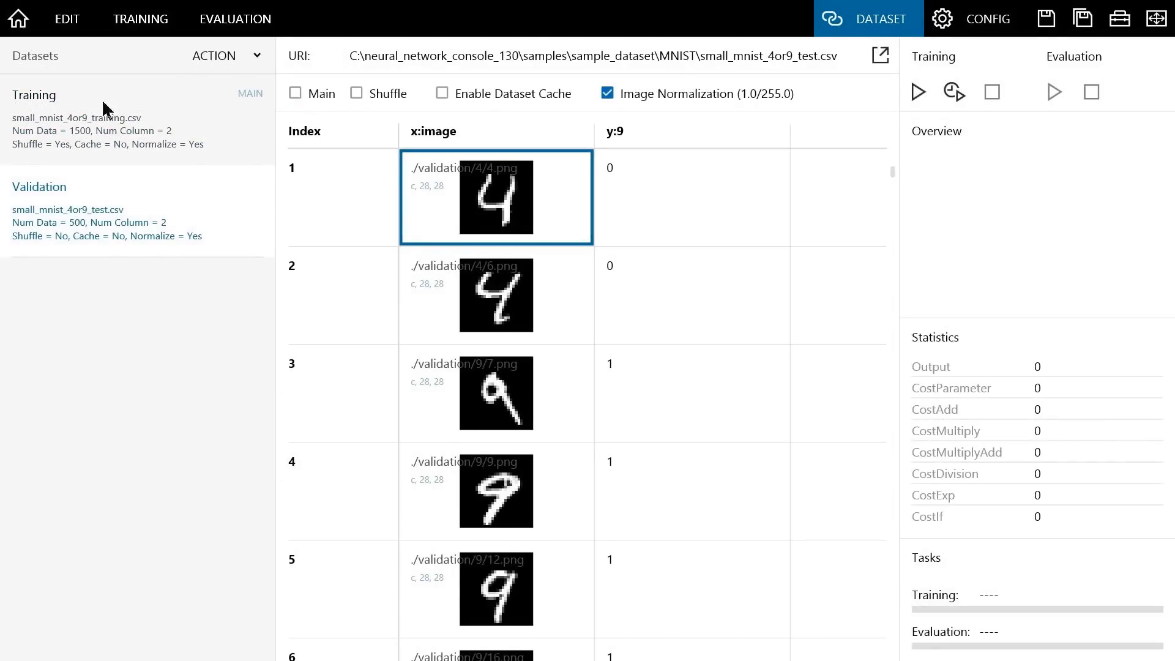
Attach the copied Convolution–MaxPooling–ReLU block below the first ReLU layer
left_click(67, 18)
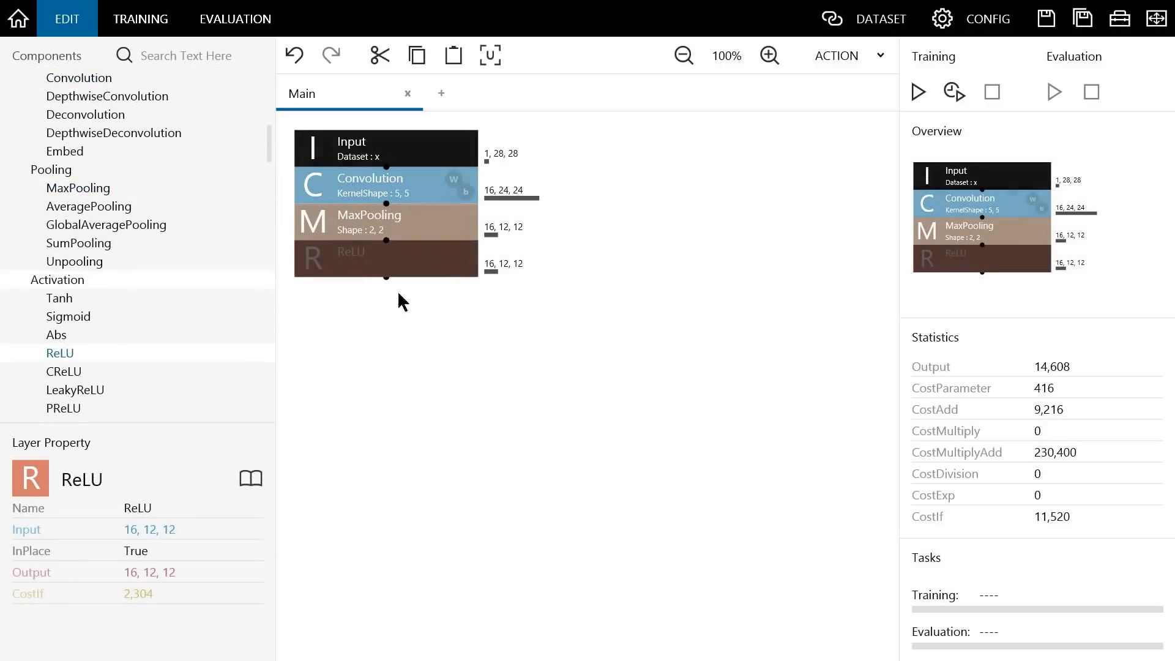
mouse_move(360, 289)
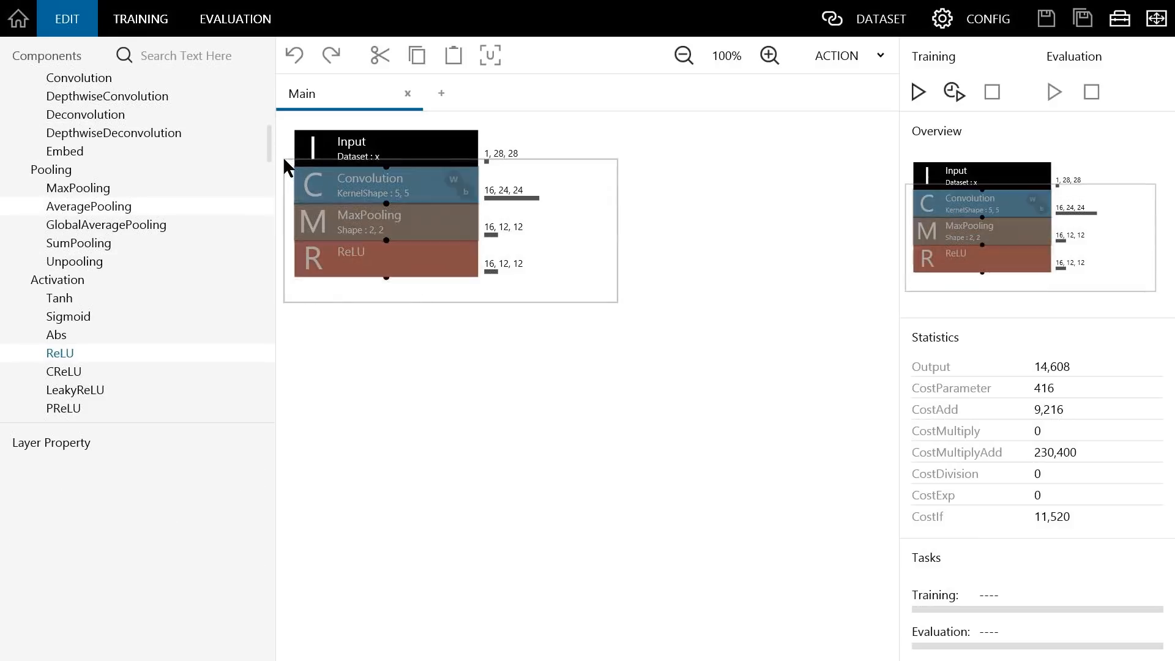
mouse_move(416, 55)
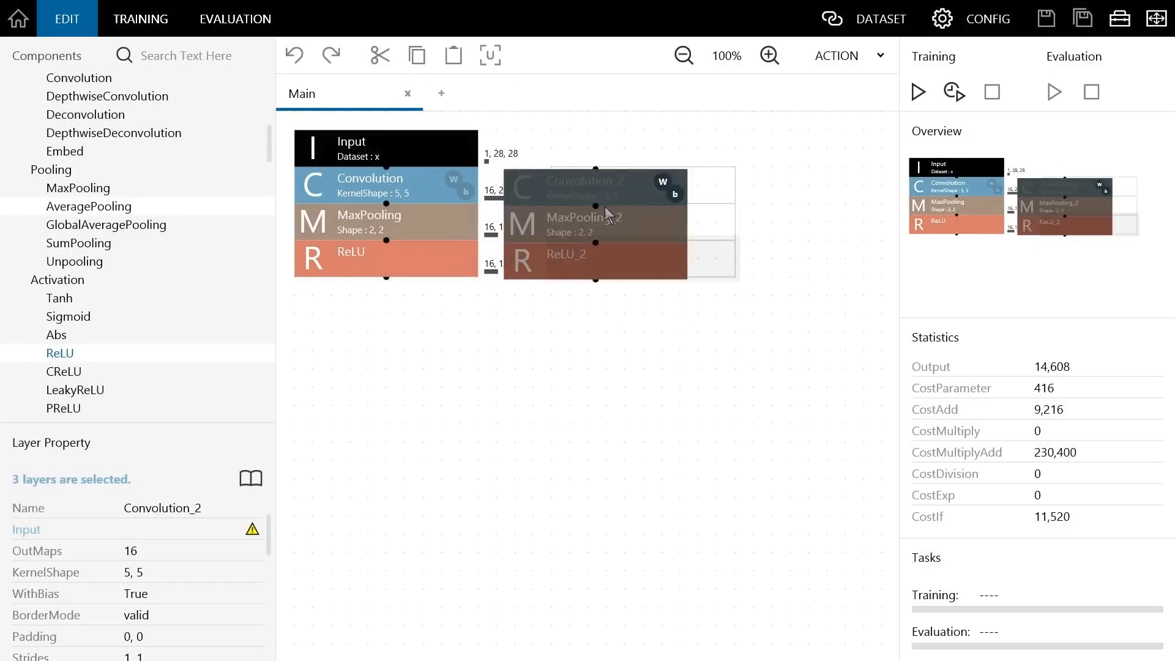
left_click_drag(595, 221, 656, 258)
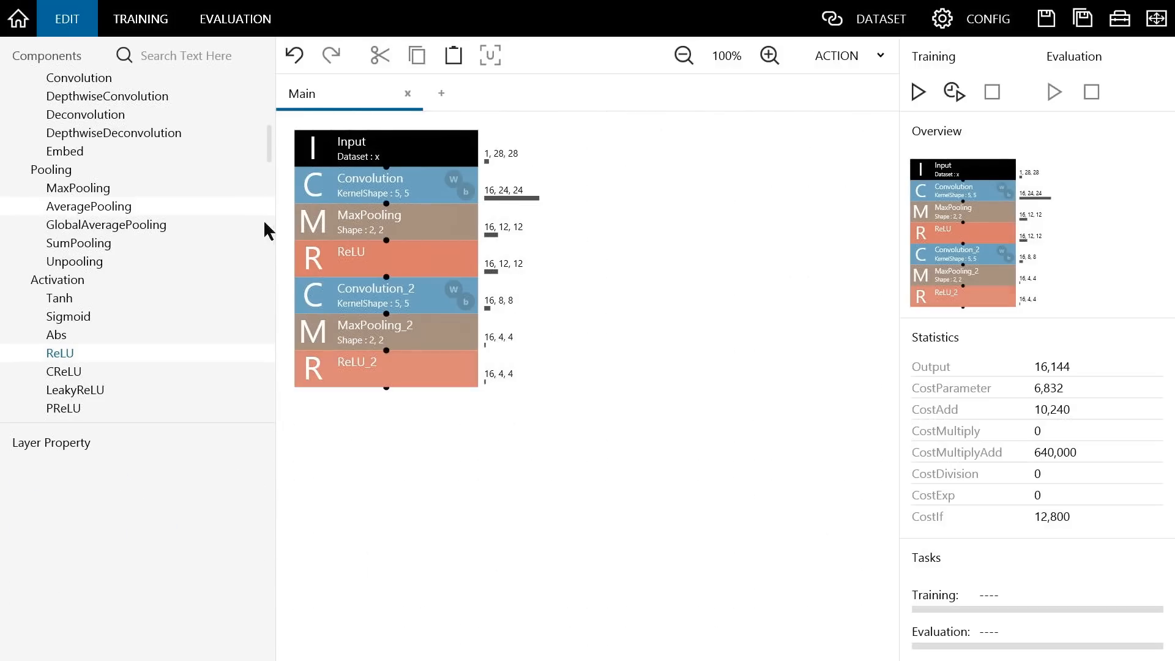
Scroll the Components list down to reach Affine, Sigmoid and BinaryCrossEntropy
scroll("down", 3)
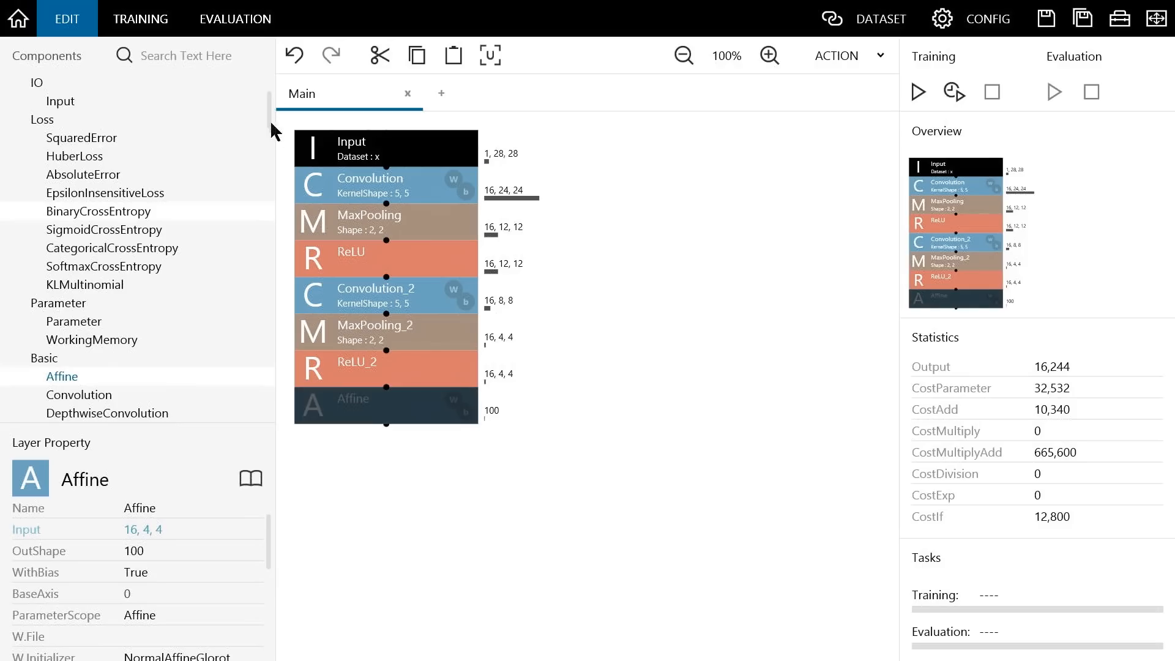
scroll("down", 3)
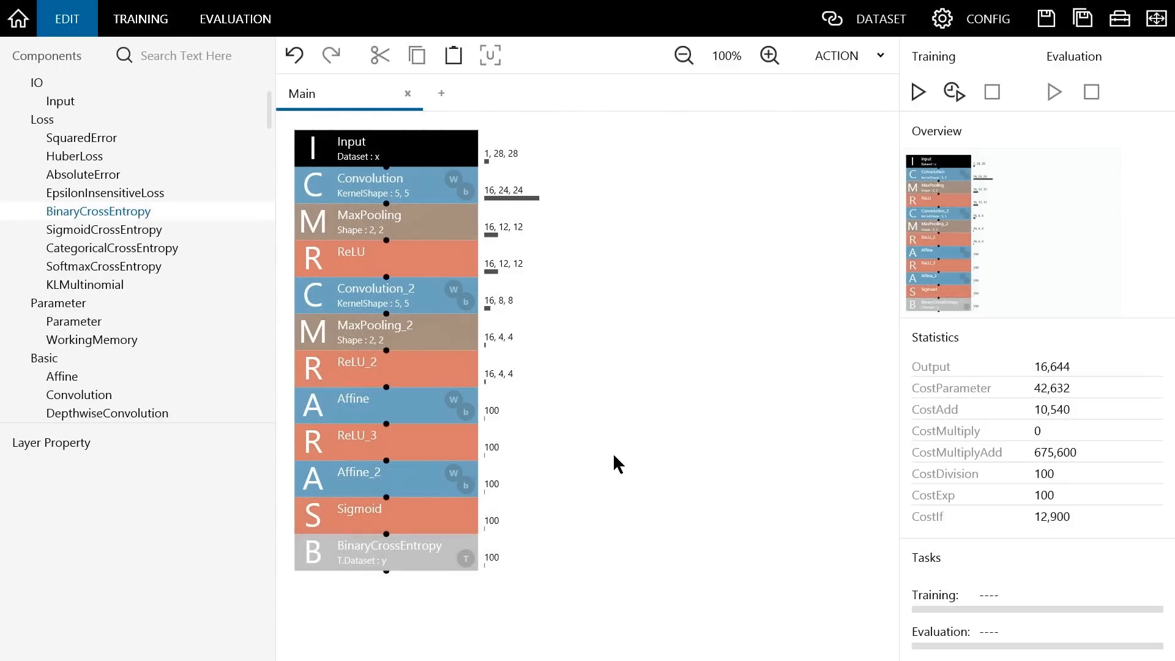
mouse_move(612, 466)
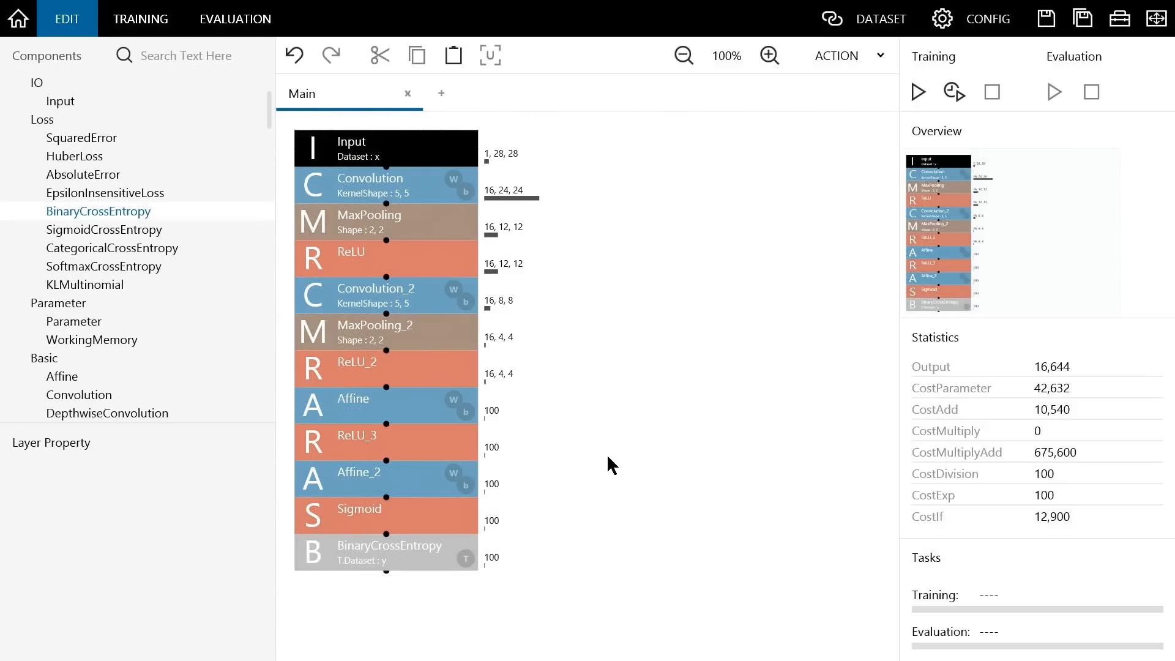
mouse_move(593, 442)
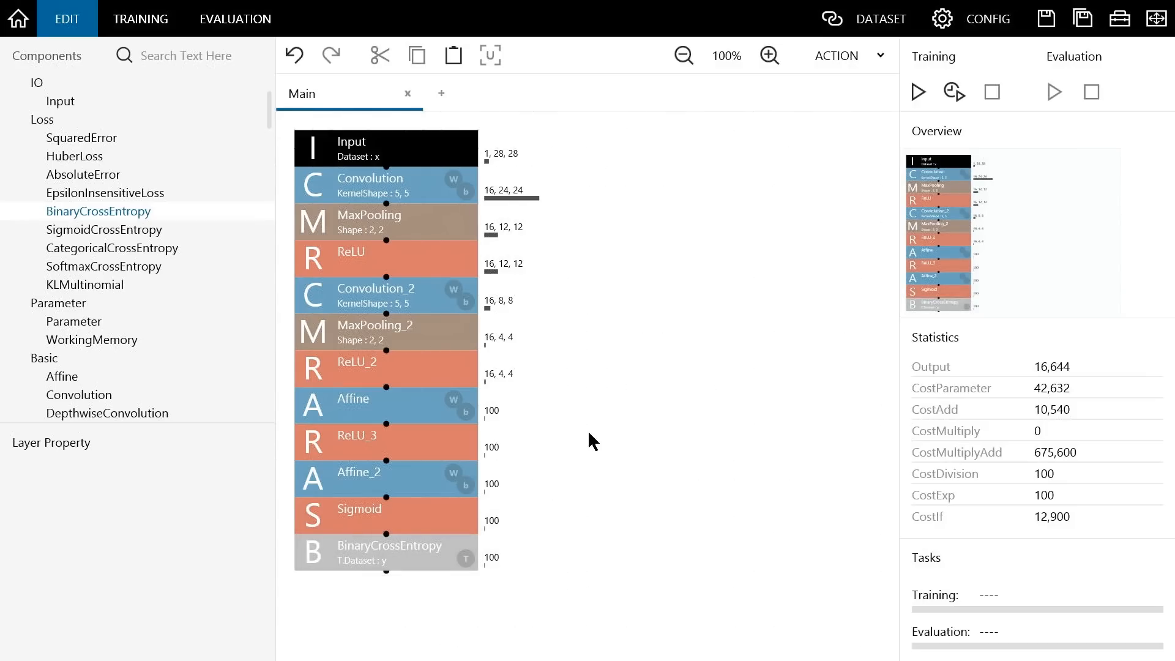
mouse_move(428, 212)
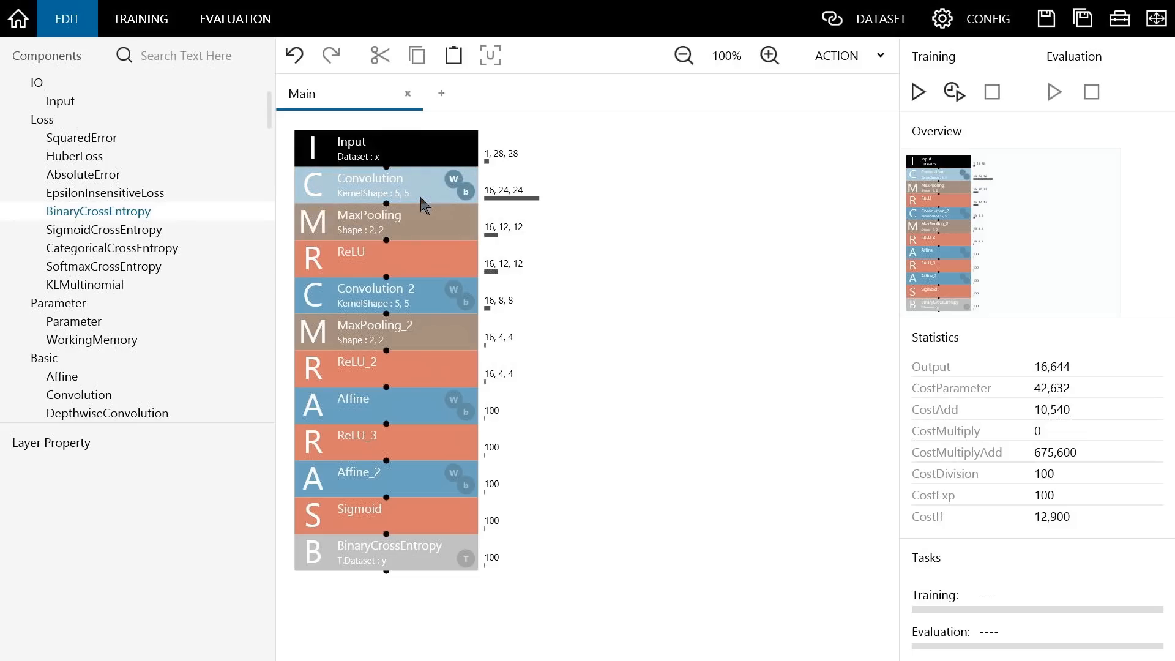
Set the first Convolution layer's OutMaps to 6
left_click(374, 185)
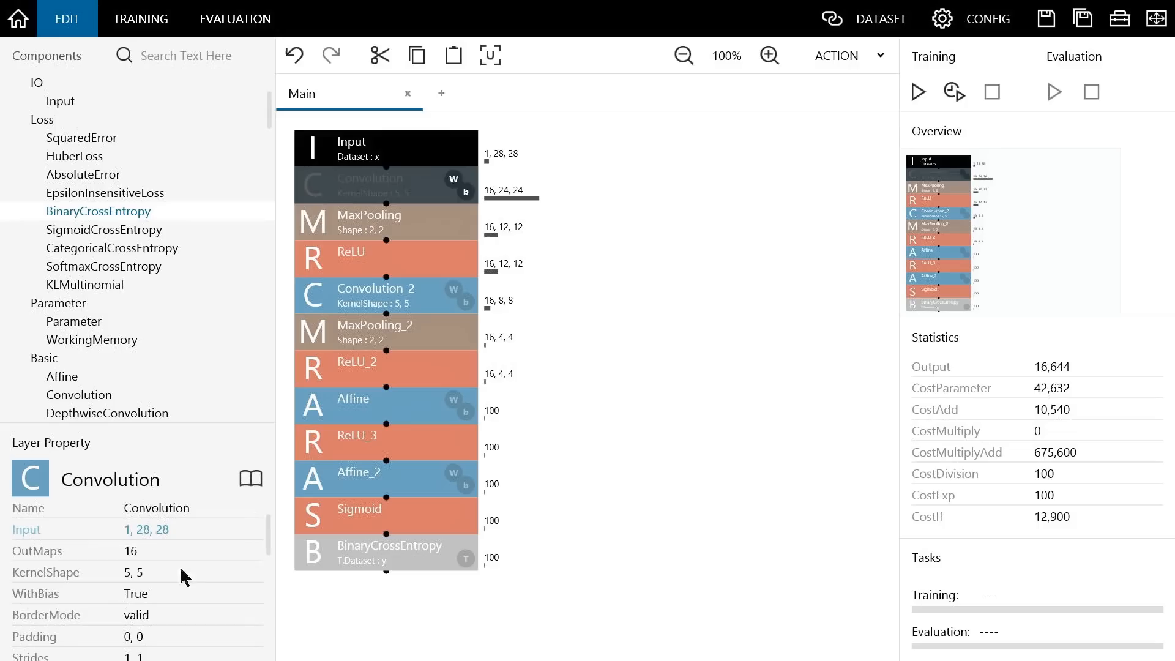
mouse_move(125, 562)
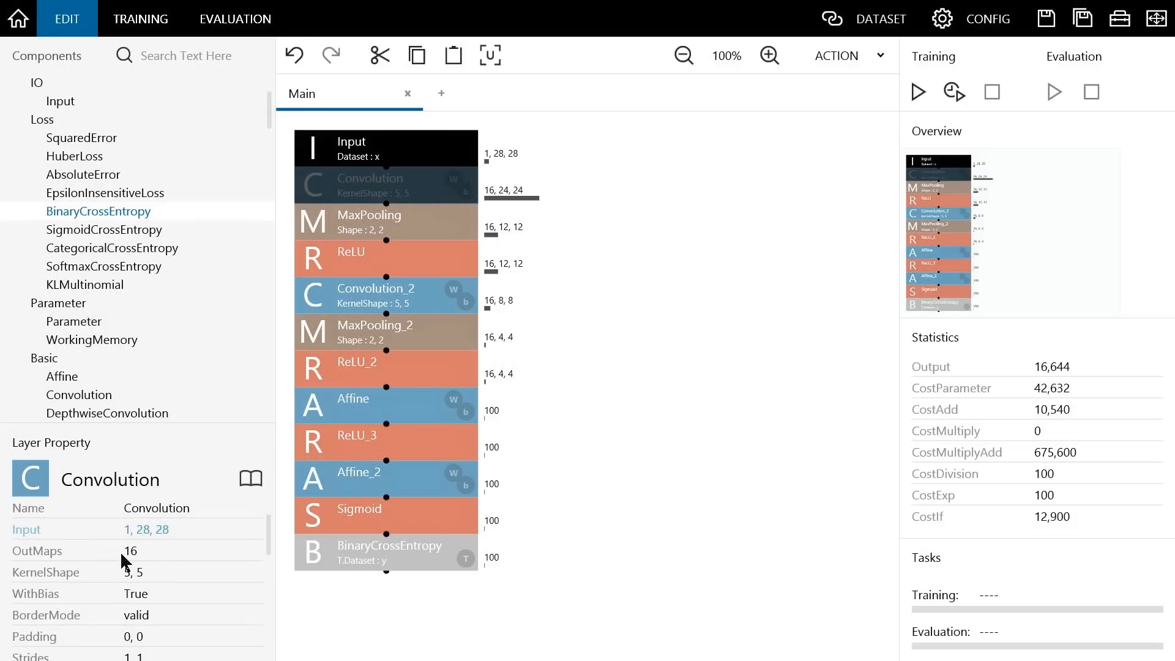
mouse_move(110, 564)
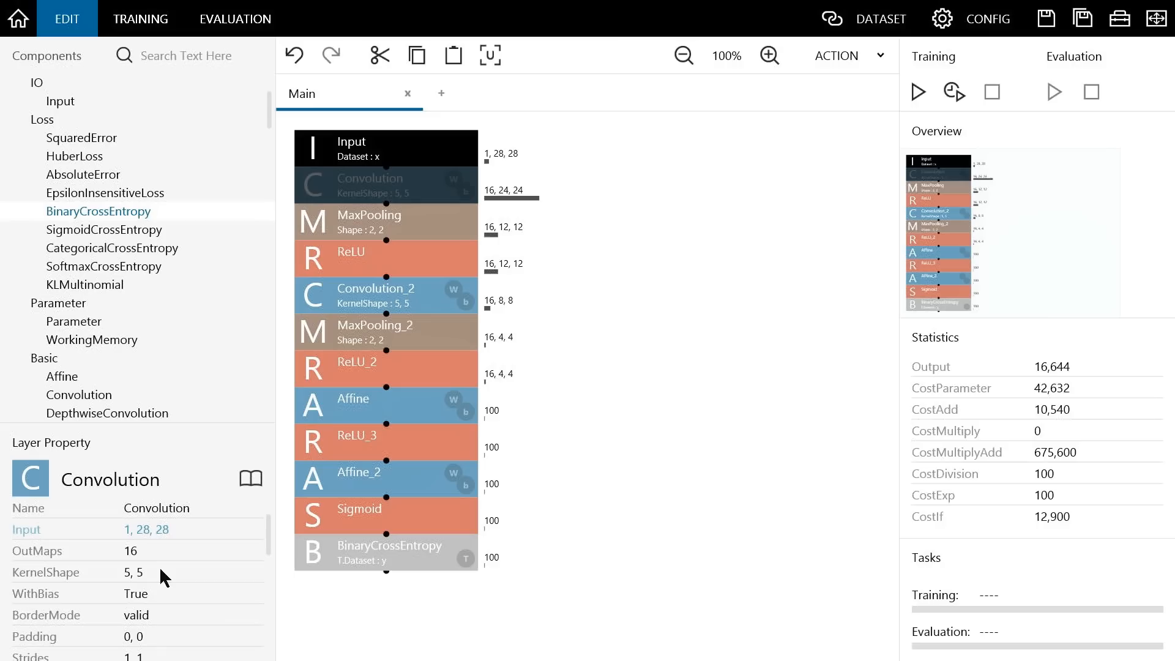
left_click(135, 551)
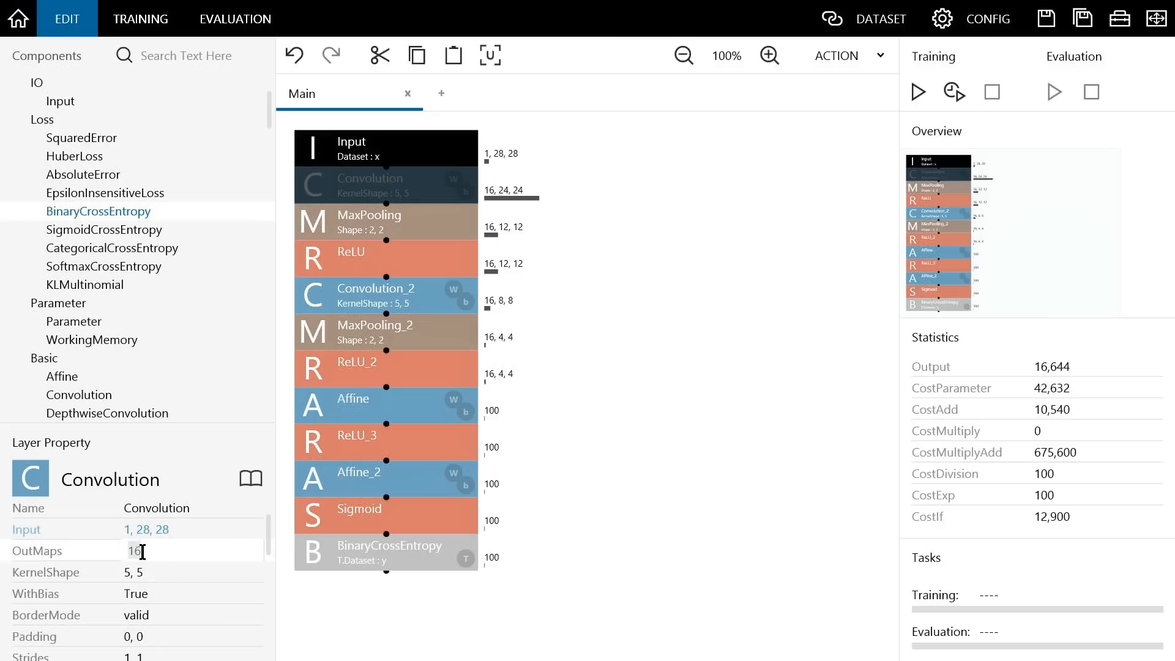
type("6")
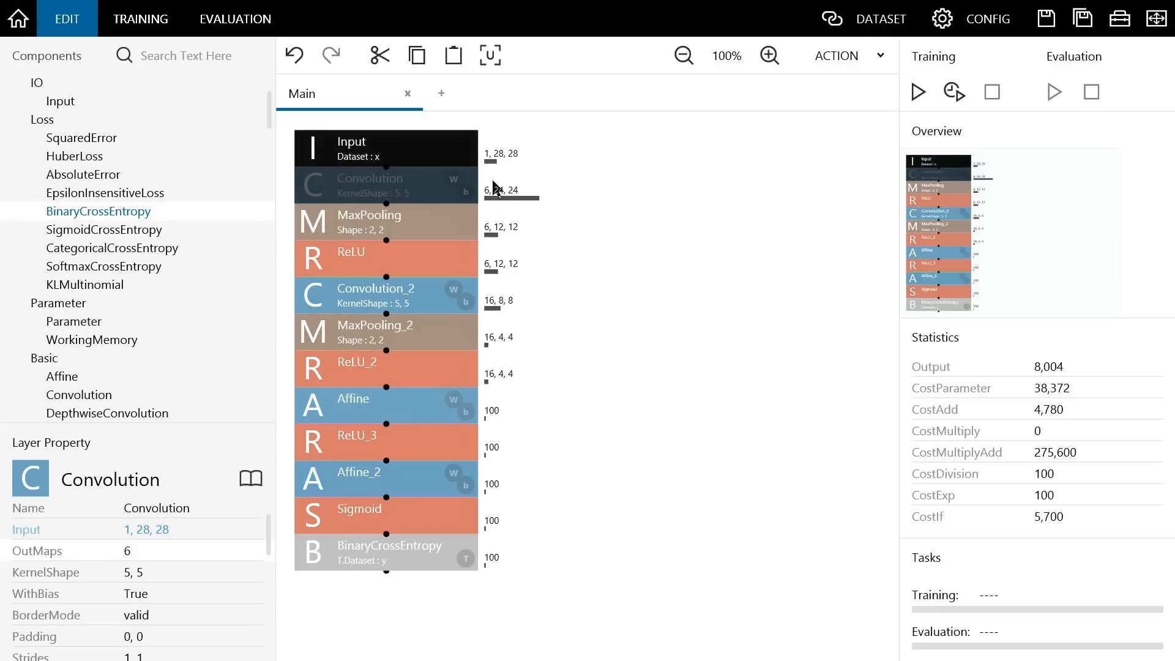
mouse_move(489, 206)
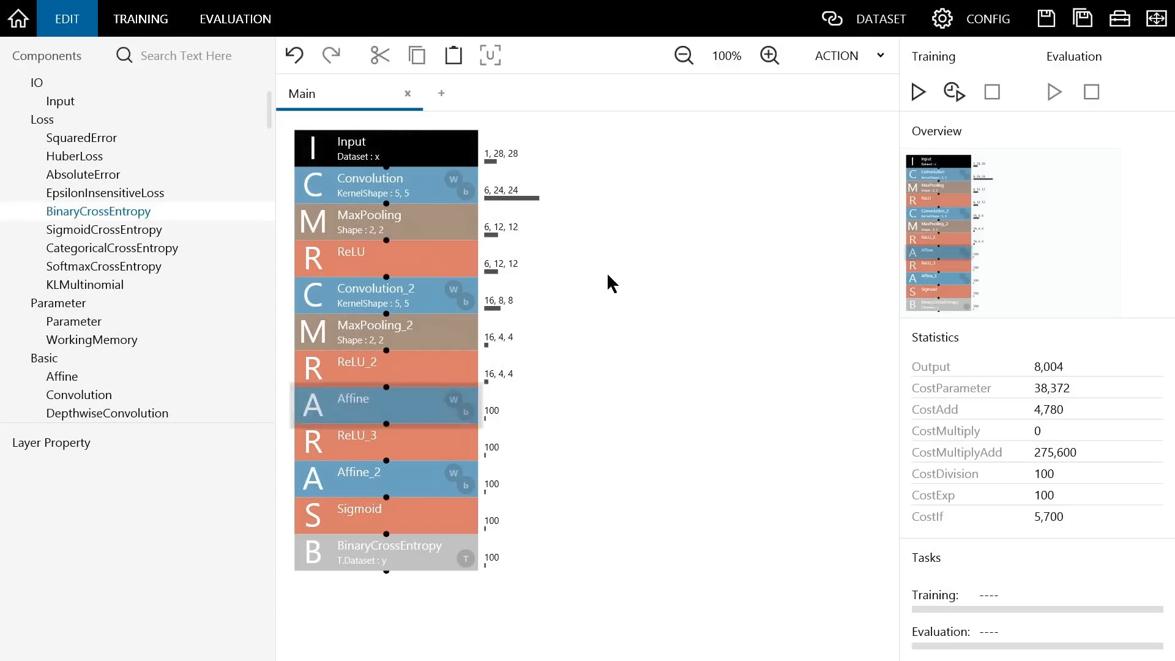
Set the first Affine layer's OutShape to 30
left_click(376, 405)
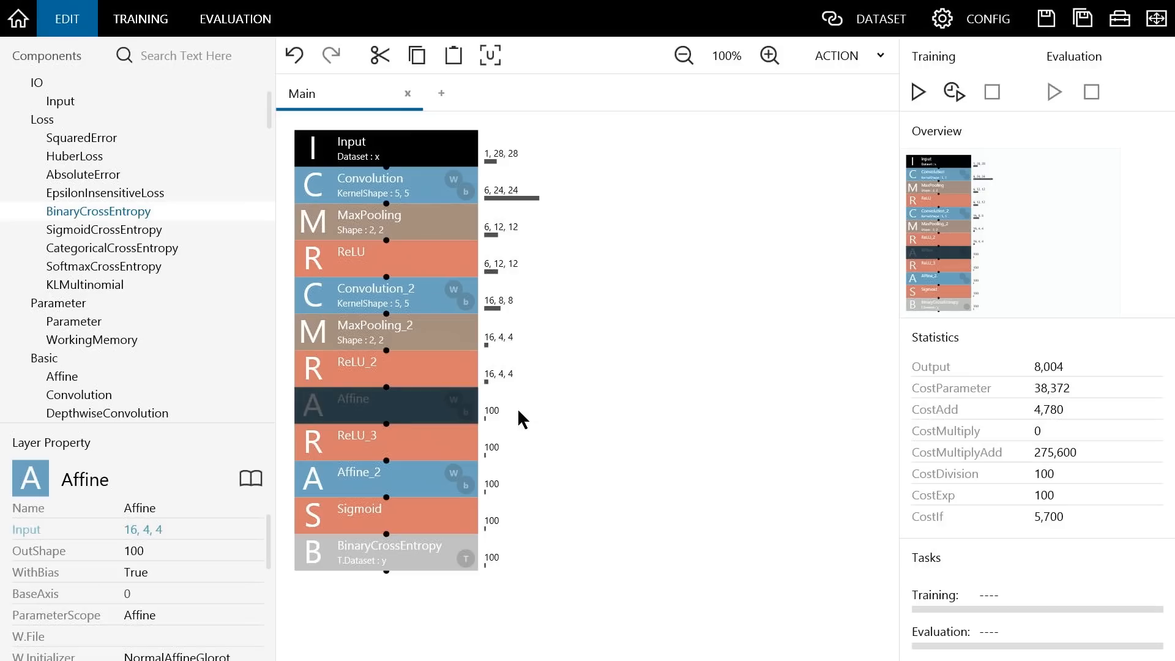
left_click(150, 550)
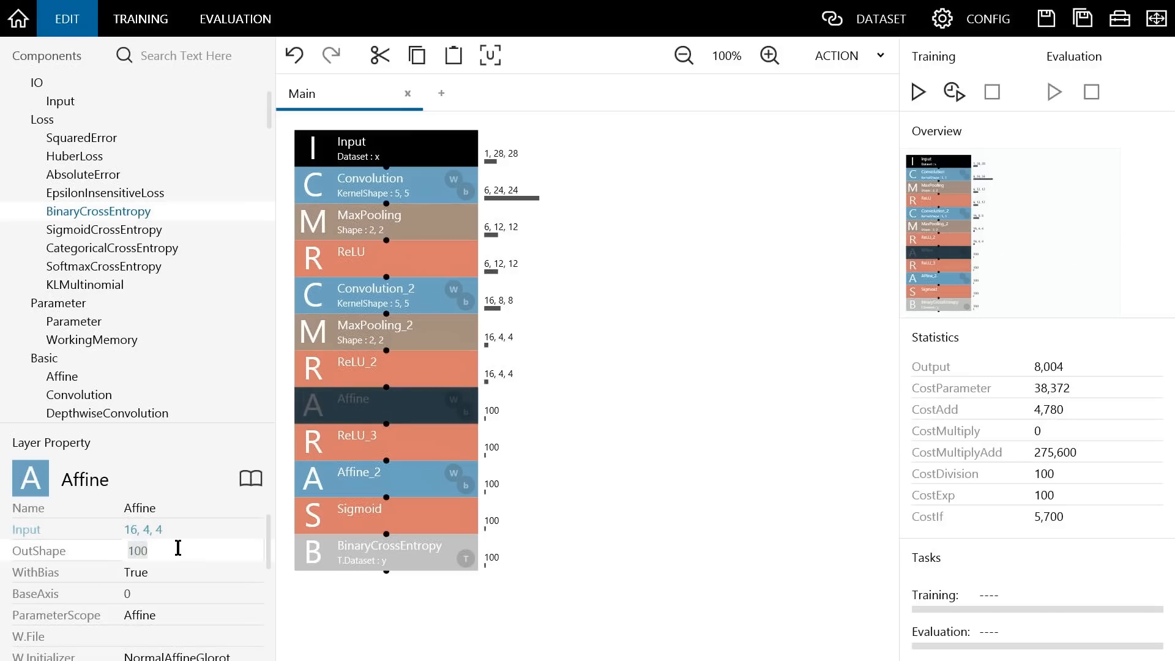
type("30")
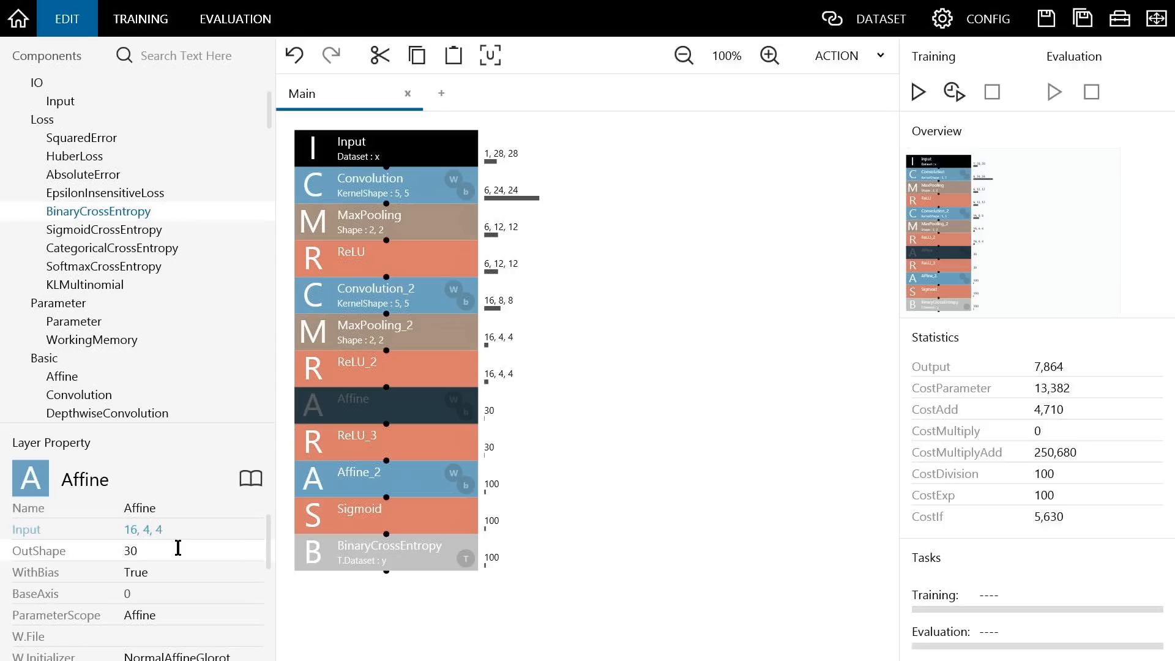
left_click(358, 479)
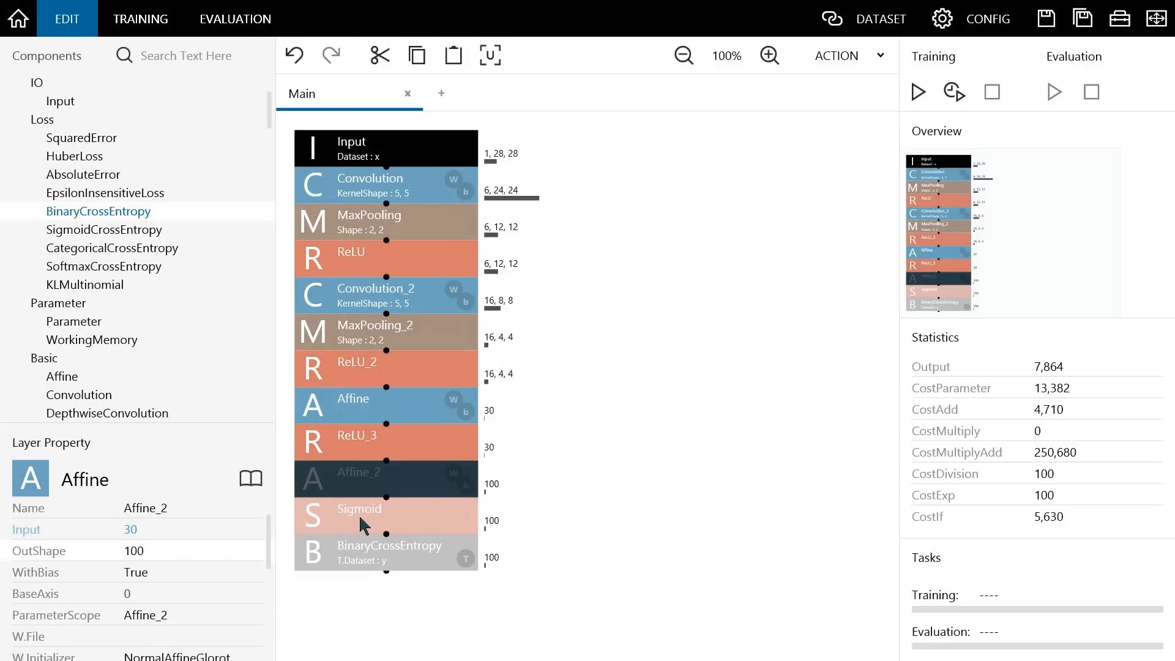
mouse_move(187, 545)
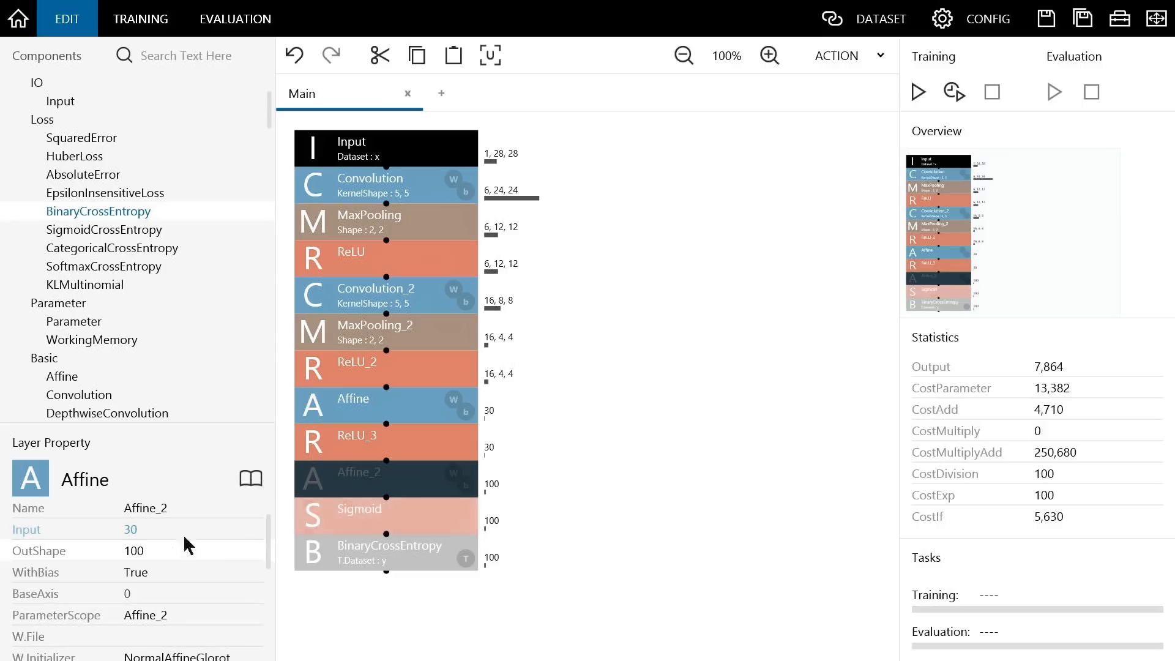
Enter 1 as Affine_2's OutShape and confirm by clicking the canvas
type("1")
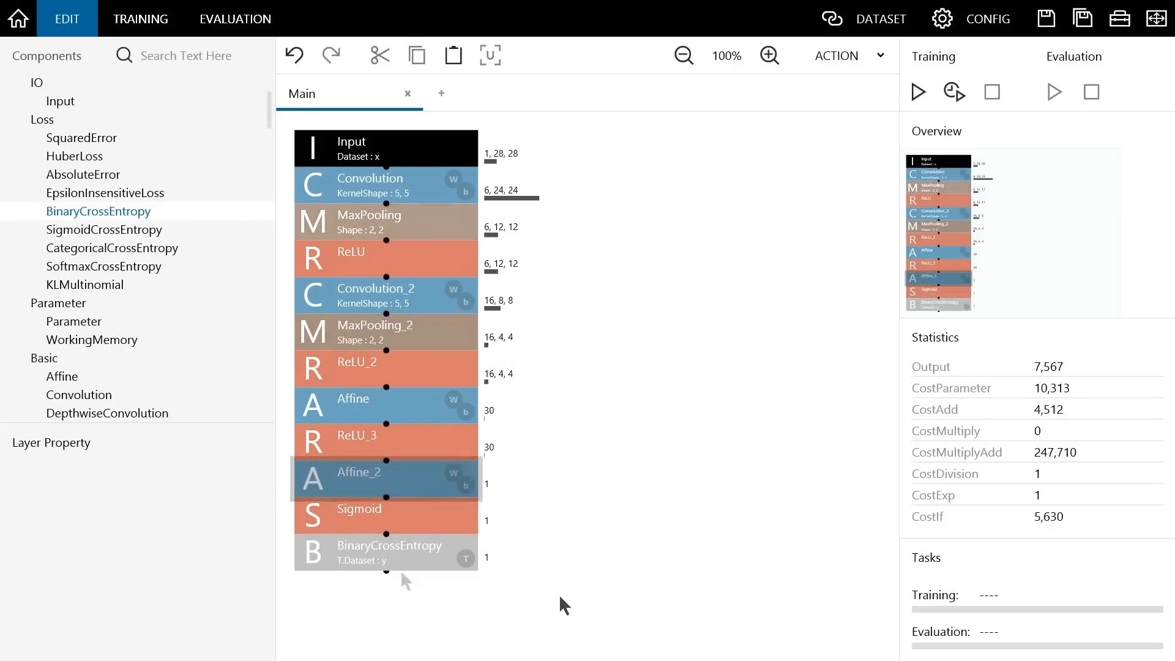
left_click(610, 456)
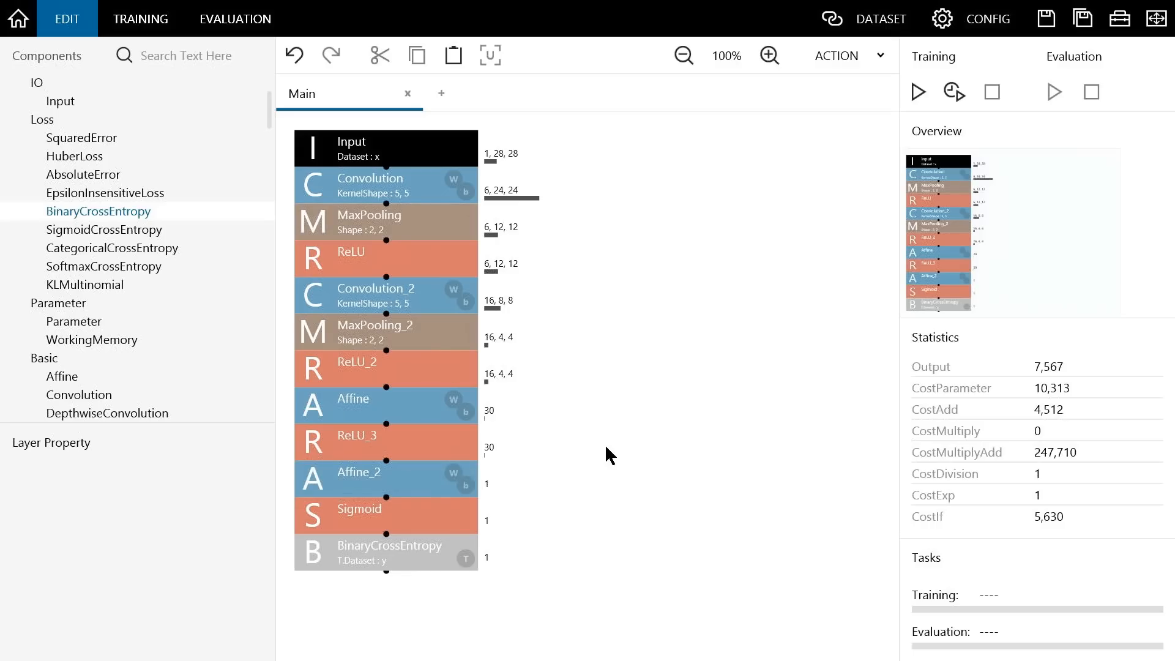
mouse_move(921, 92)
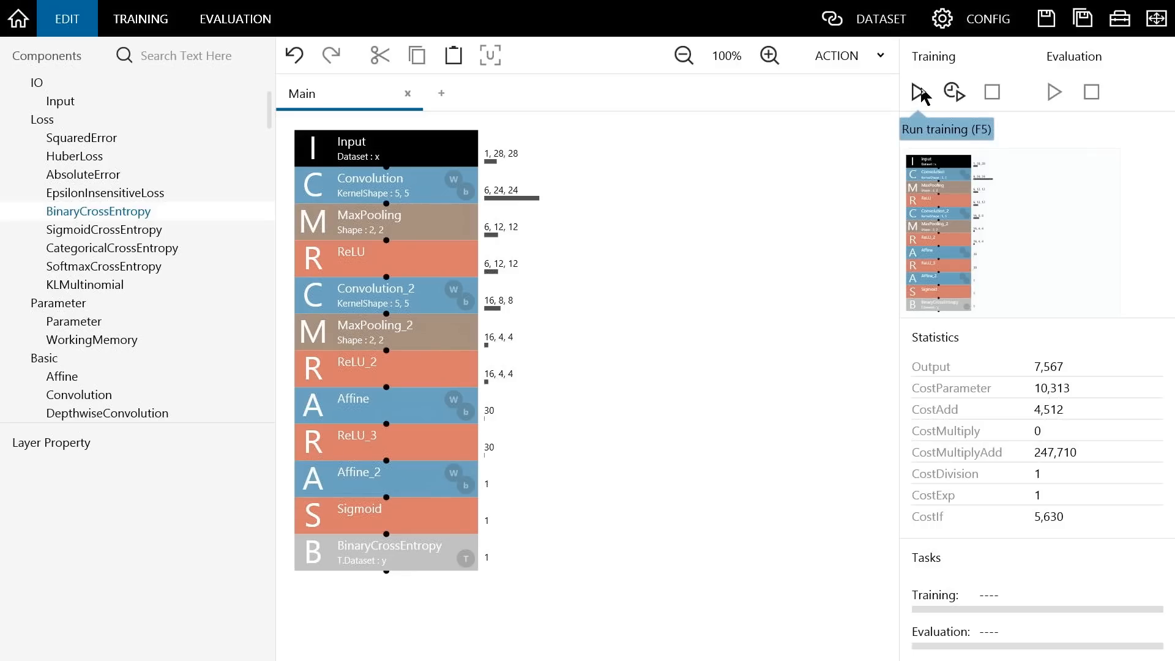
Run training and dismiss the 'must save project file before training' message
left_click(918, 92)
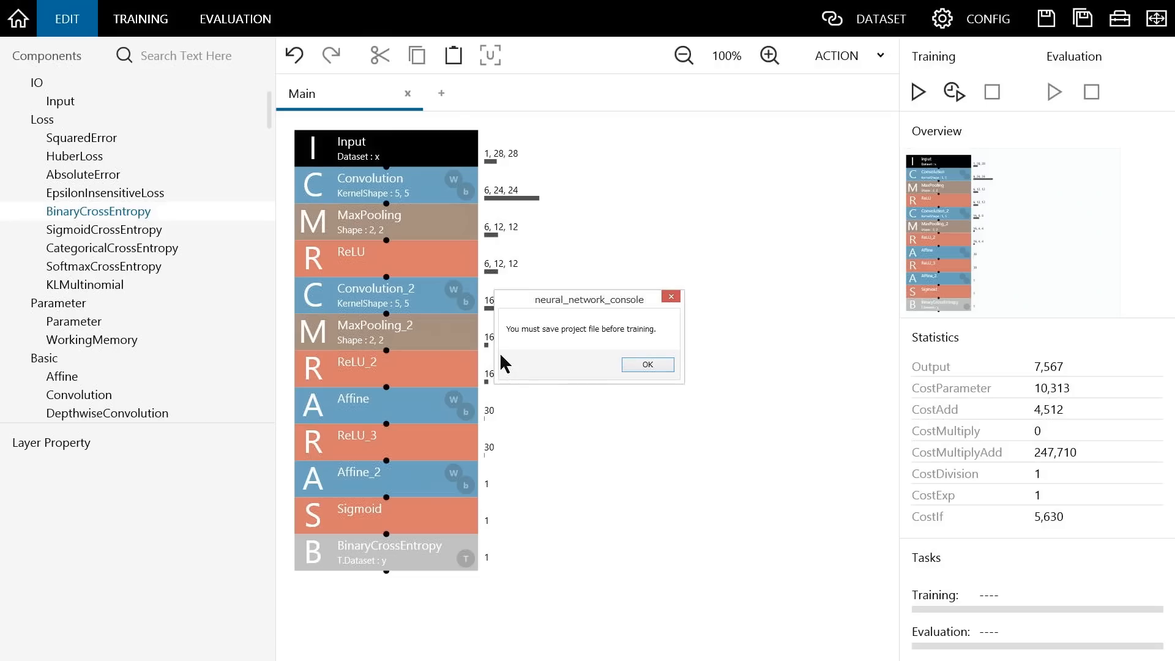
mouse_move(675, 384)
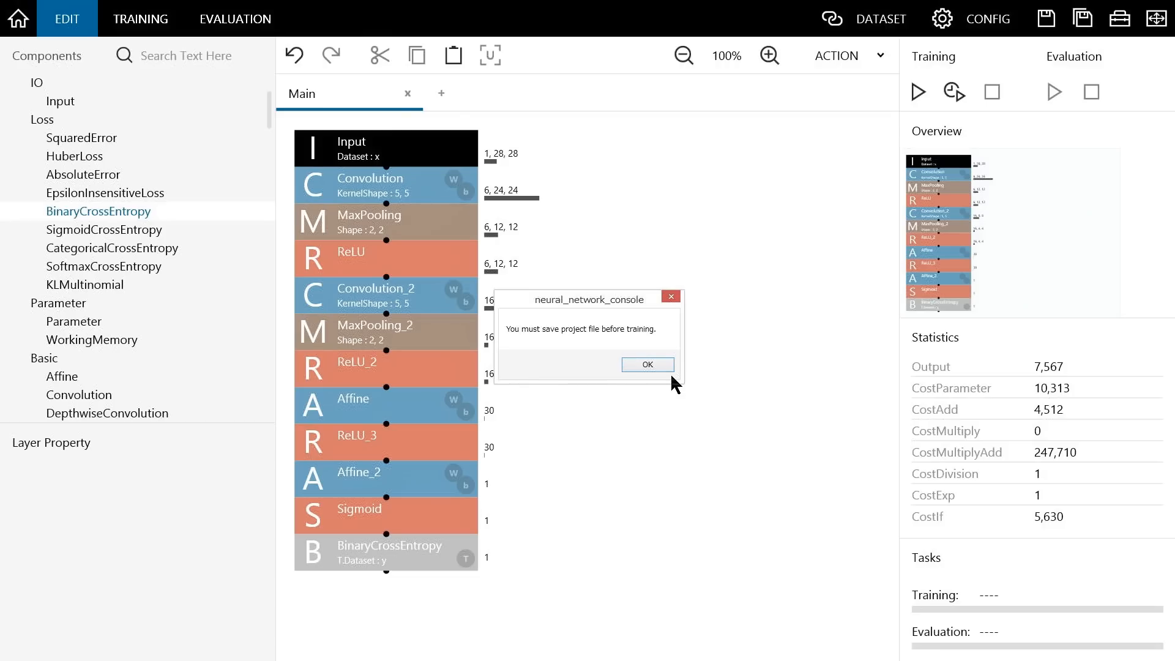
left_click(648, 364)
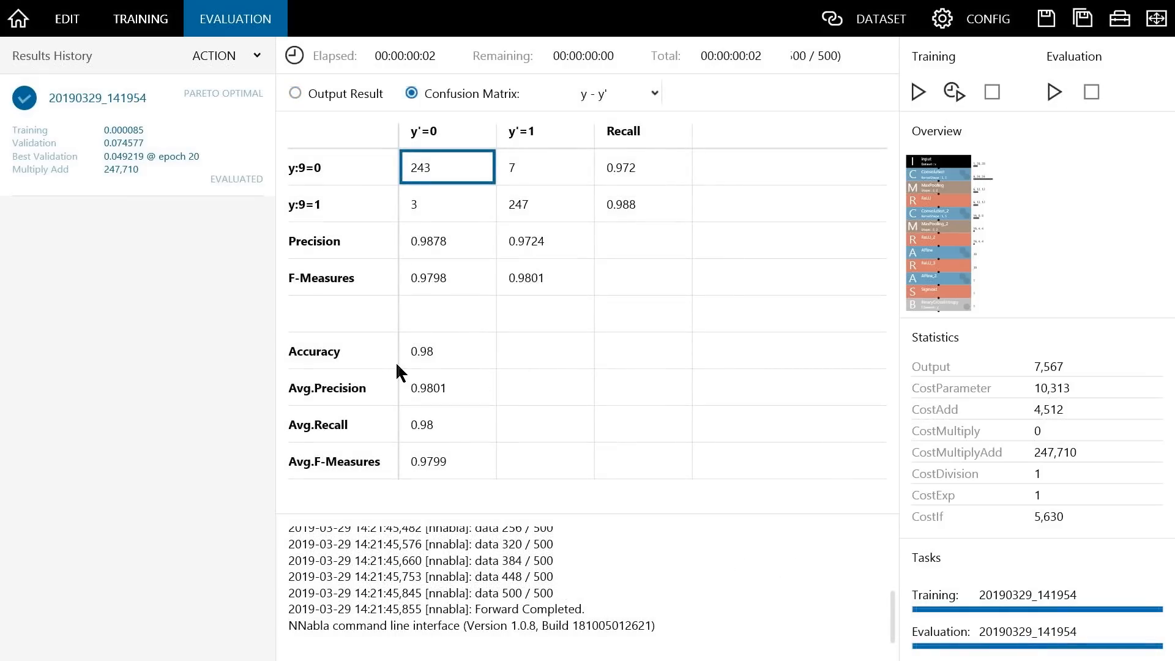
Return to the EDIT view of the trained network
left_click(67, 18)
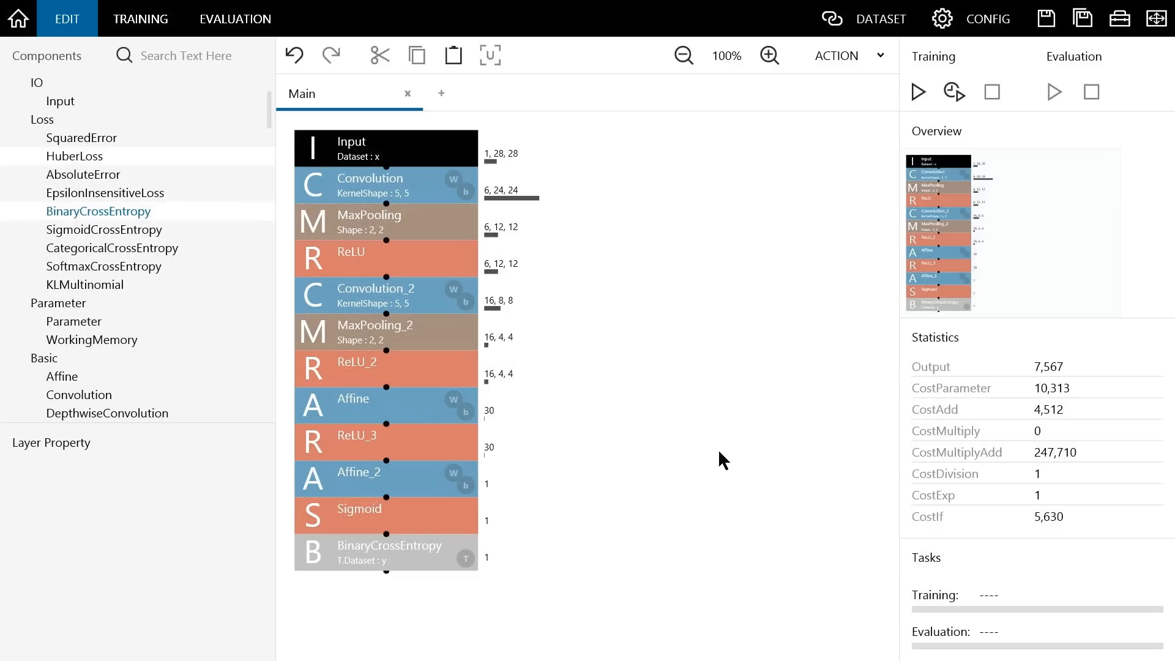
left_click(385, 185)
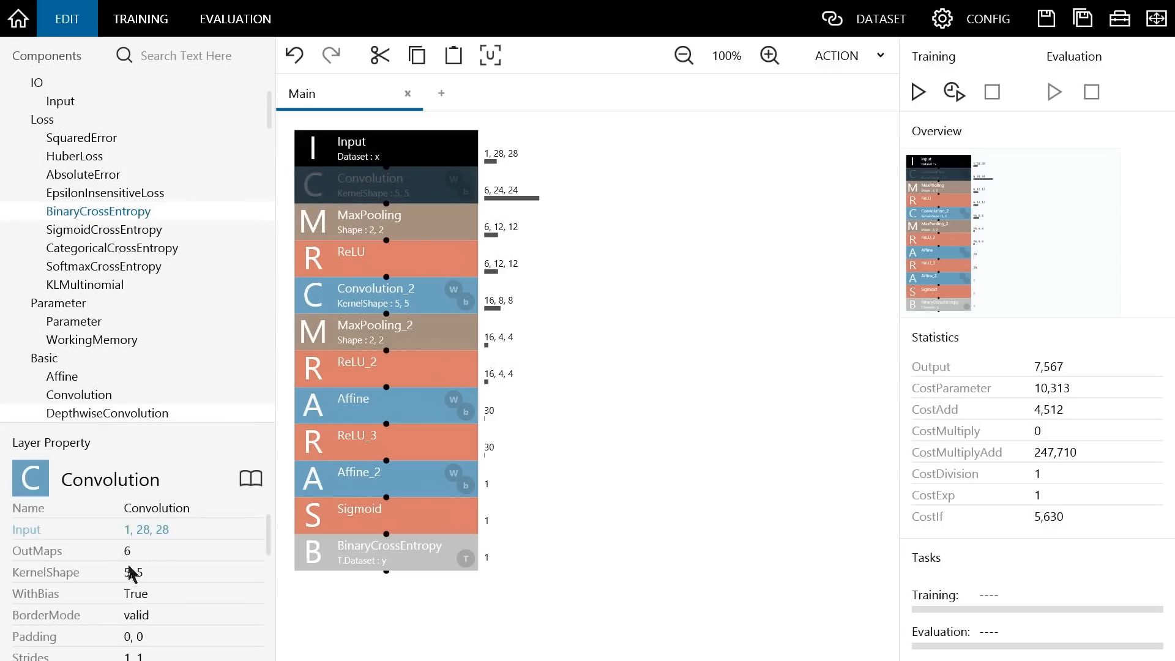
mouse_move(136, 568)
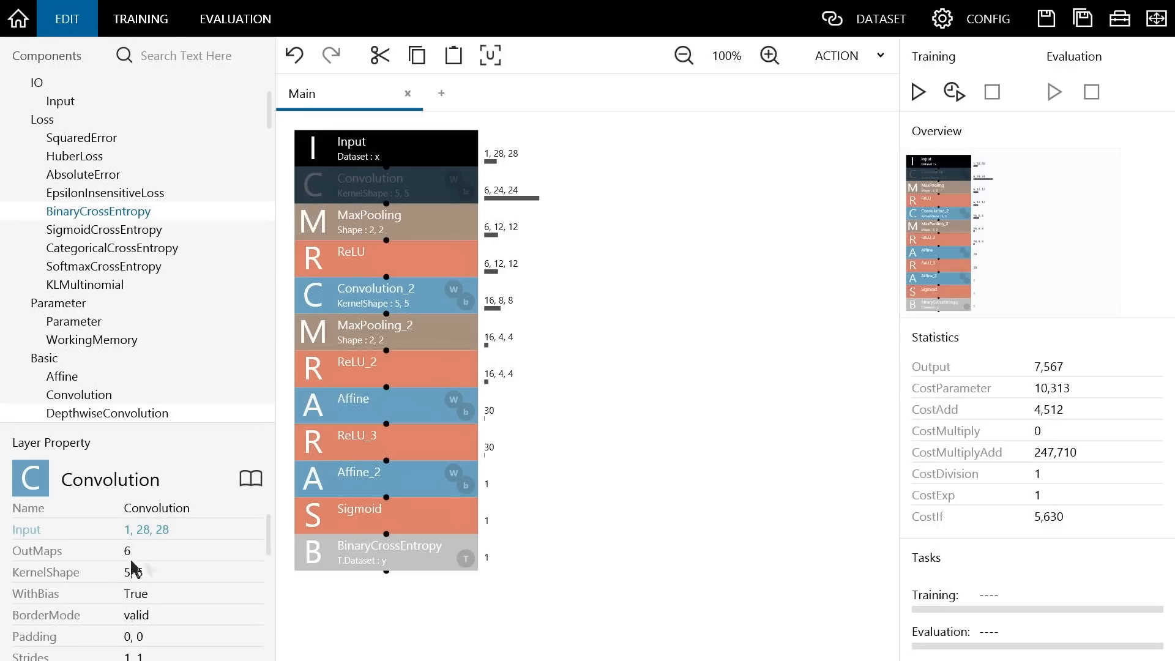
mouse_move(157, 584)
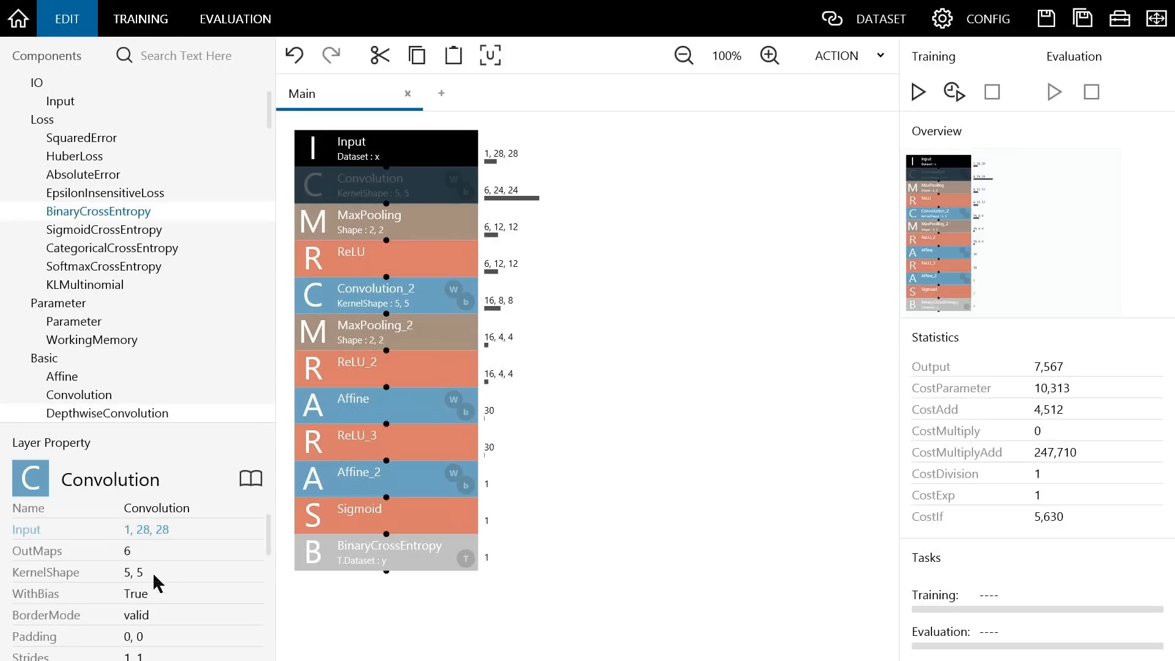
mouse_move(113, 595)
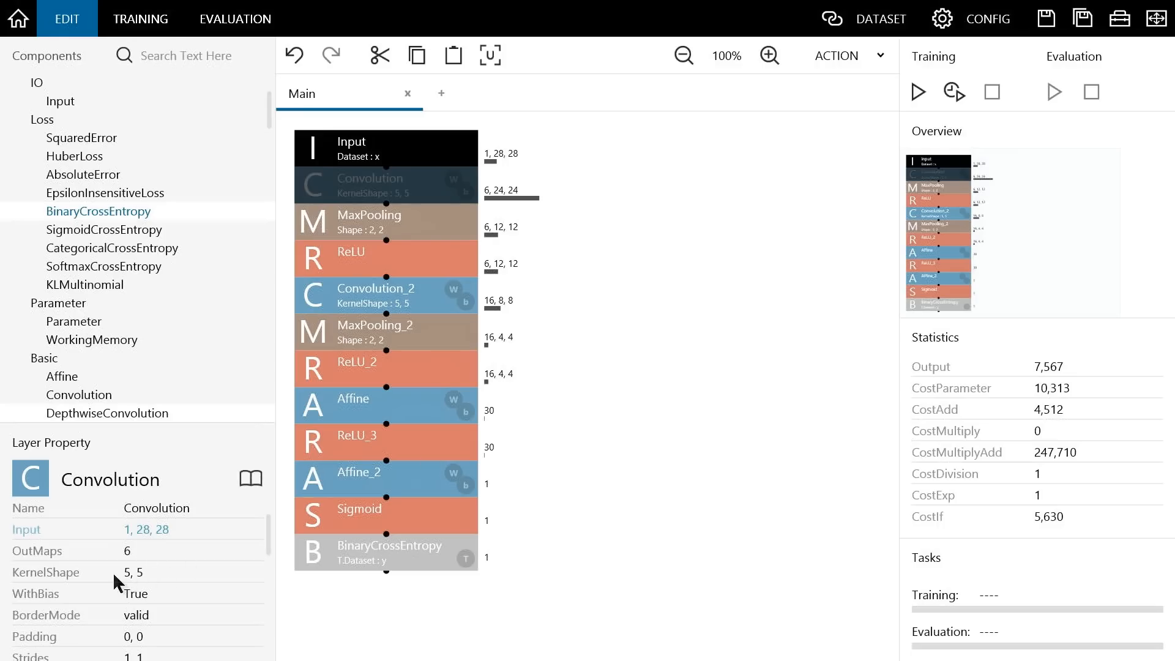
mouse_move(434, 310)
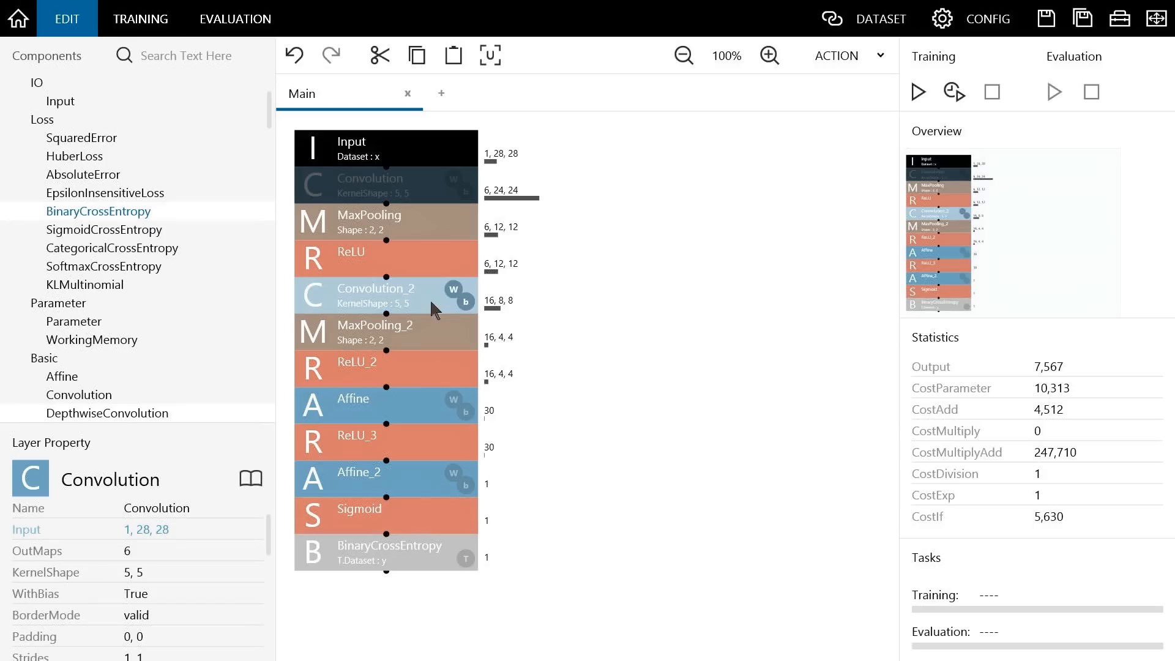